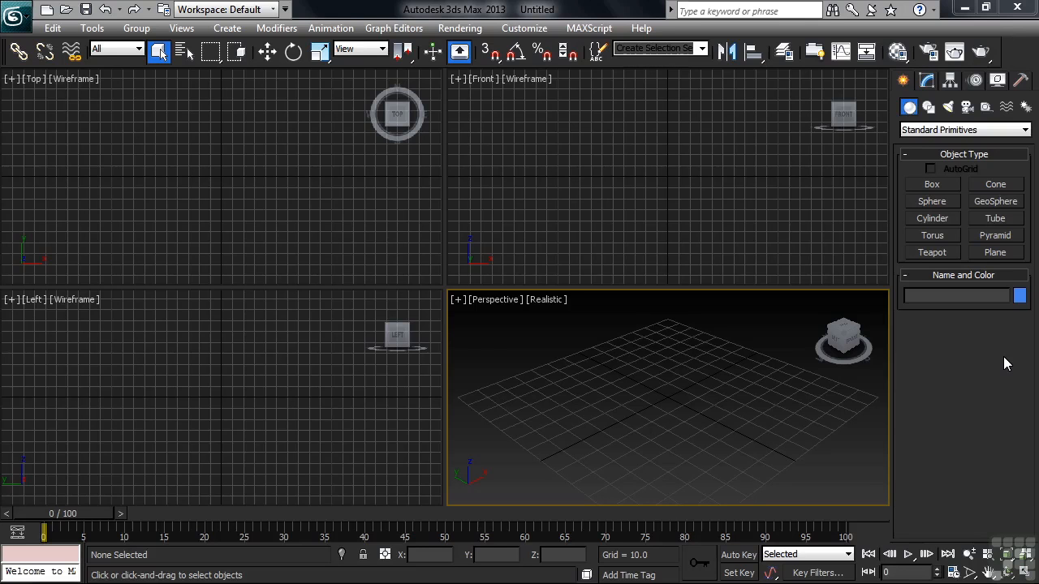
Create a teapot primitive named Teapot001 in the viewport.
click(932, 253)
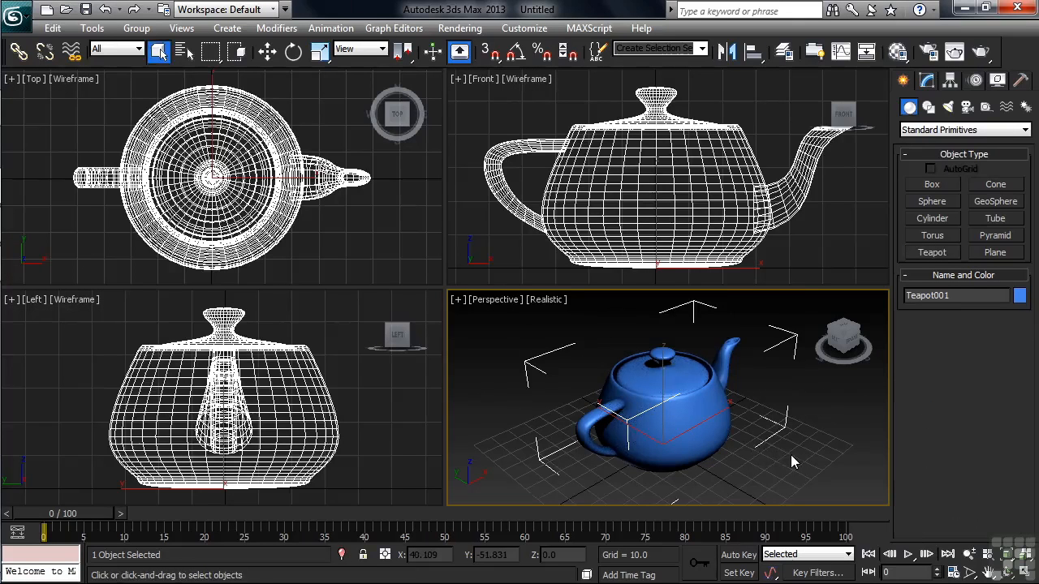
Activate Select and Rotate on Teapot001 to show its rotation gizmo.
click(293, 50)
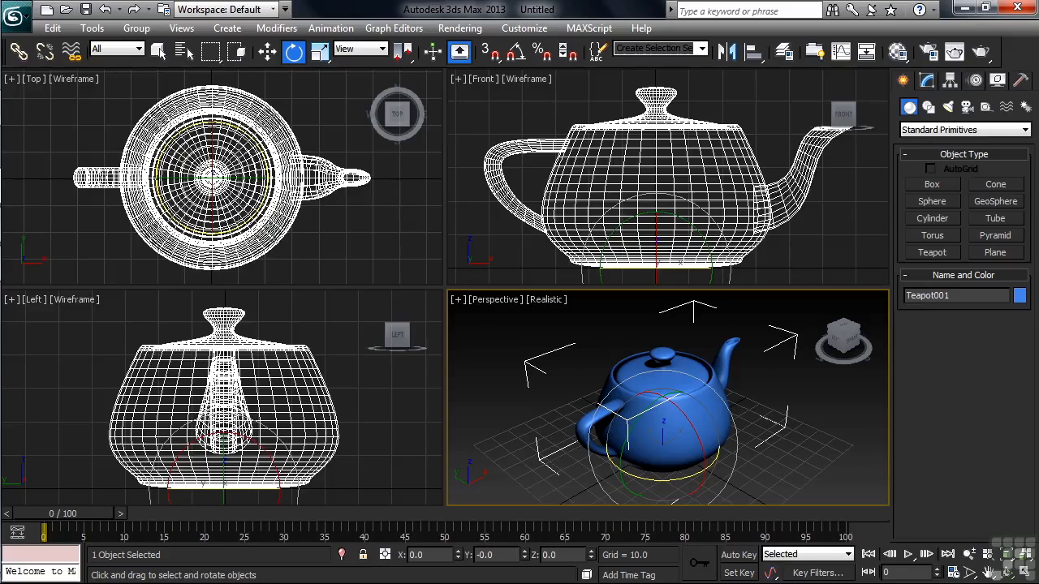
mouse_move(737, 555)
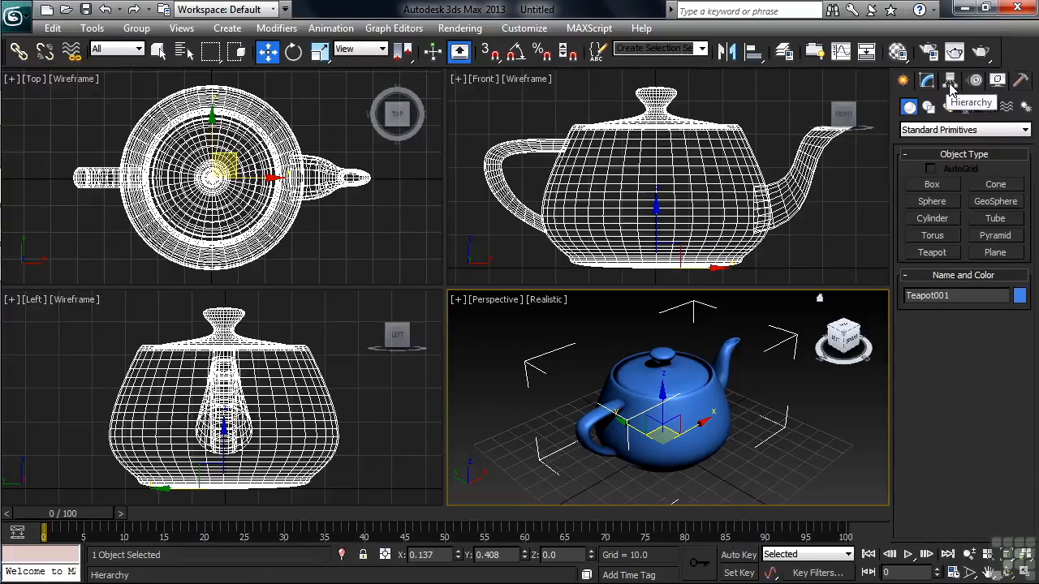
Use Affect Pivot Only in the Hierarchy panel to move Teapot001's pivot to the spout tip.
click(951, 81)
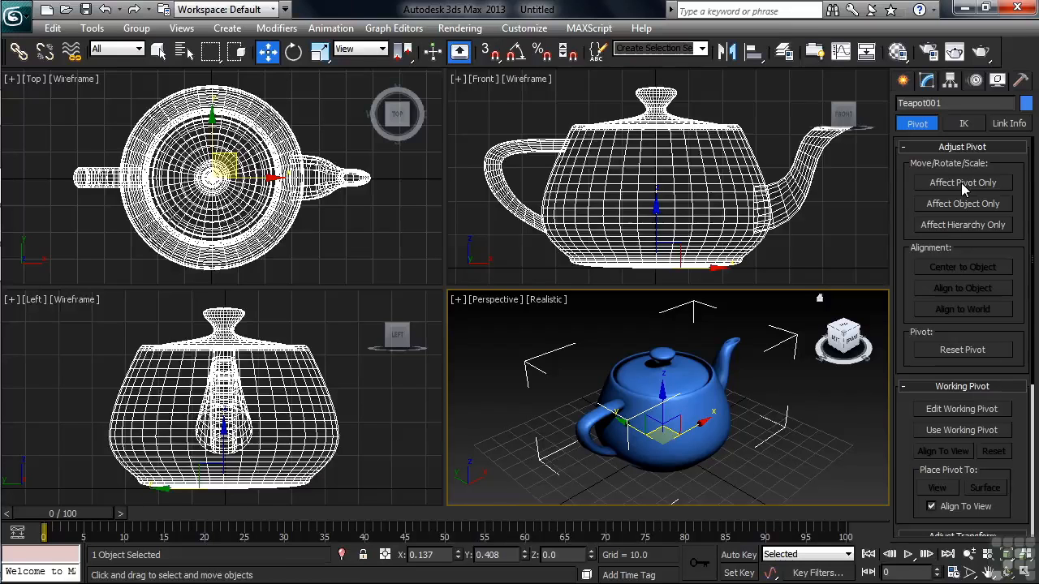
click(961, 182)
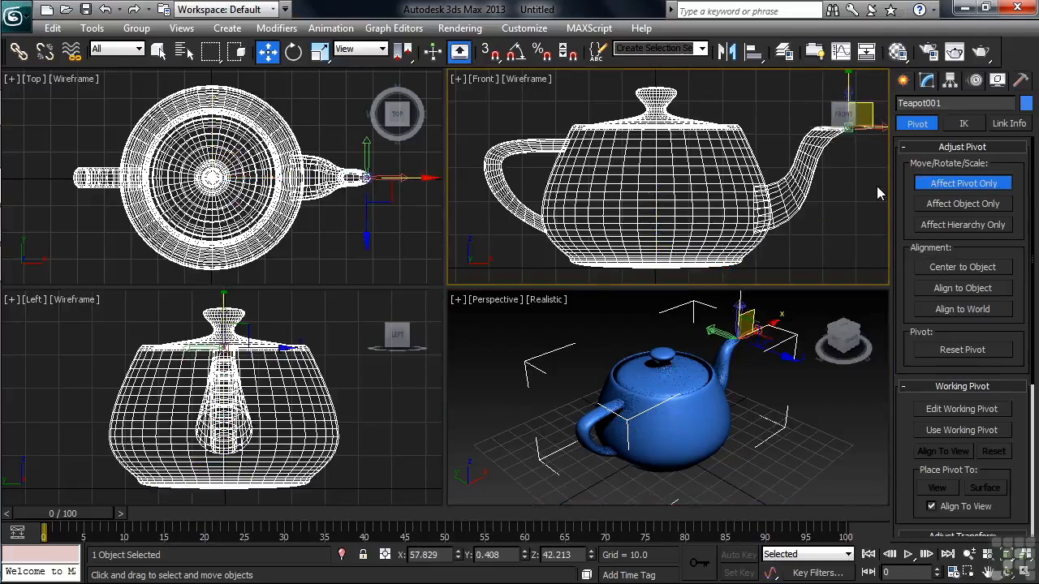
mouse_move(933, 194)
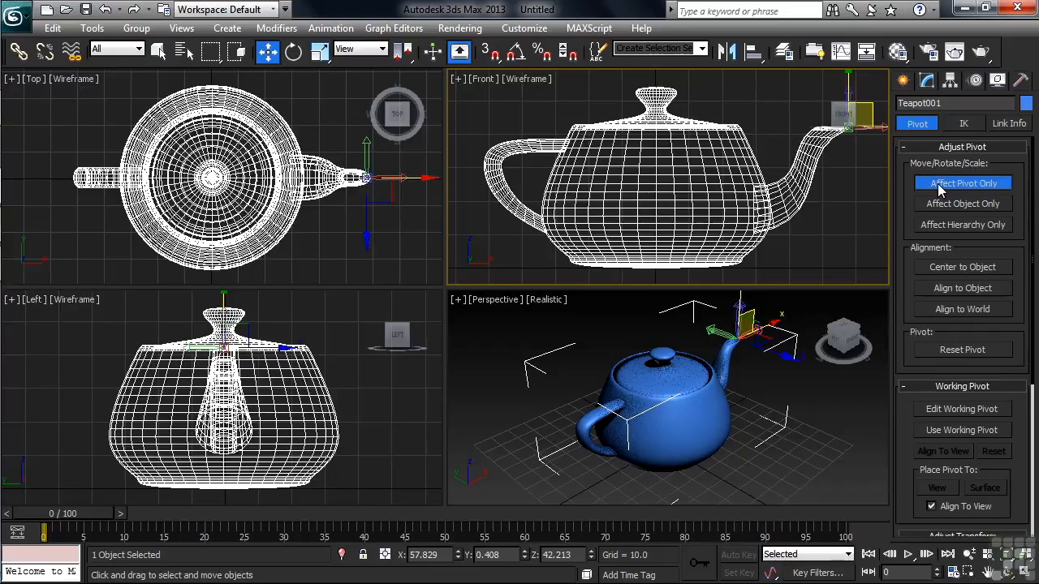
click(963, 182)
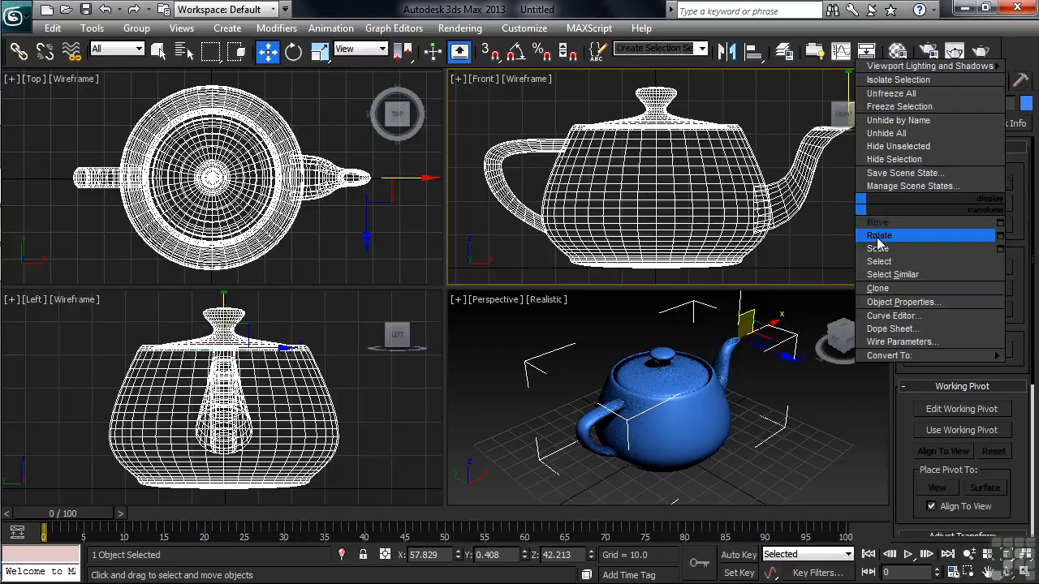
click(879, 236)
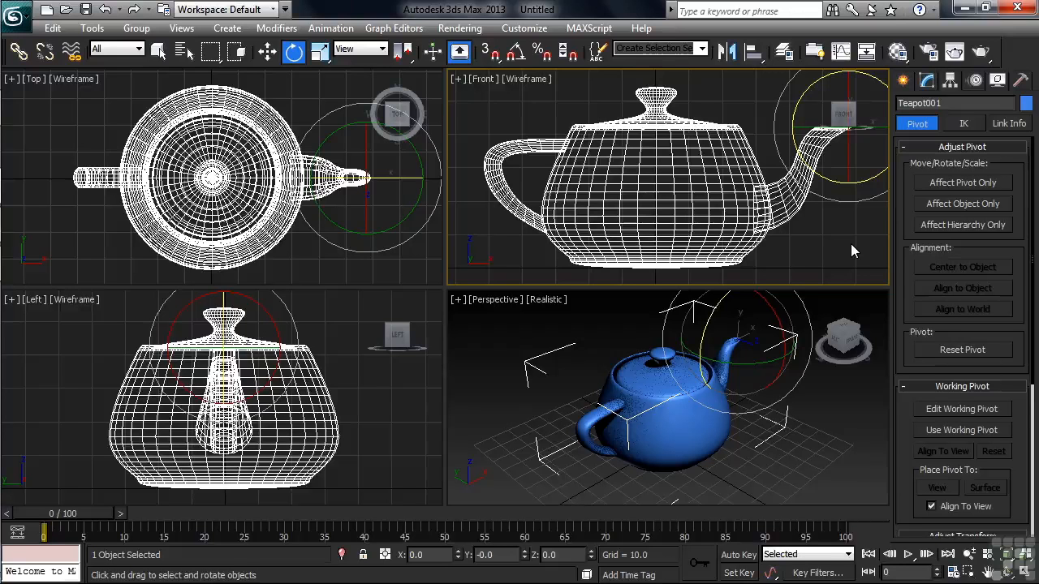
mouse_move(841, 247)
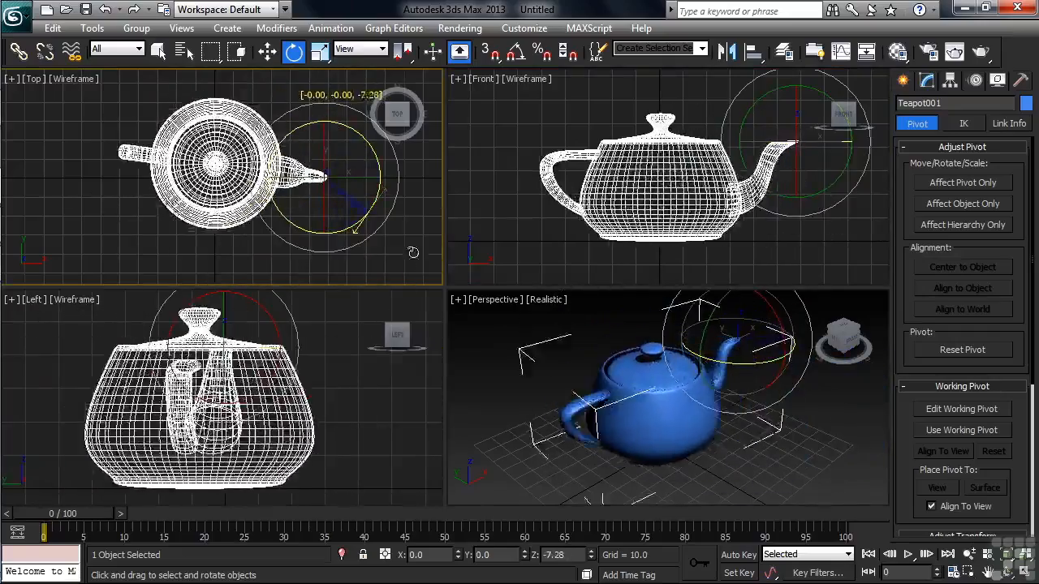
right_click(341, 252)
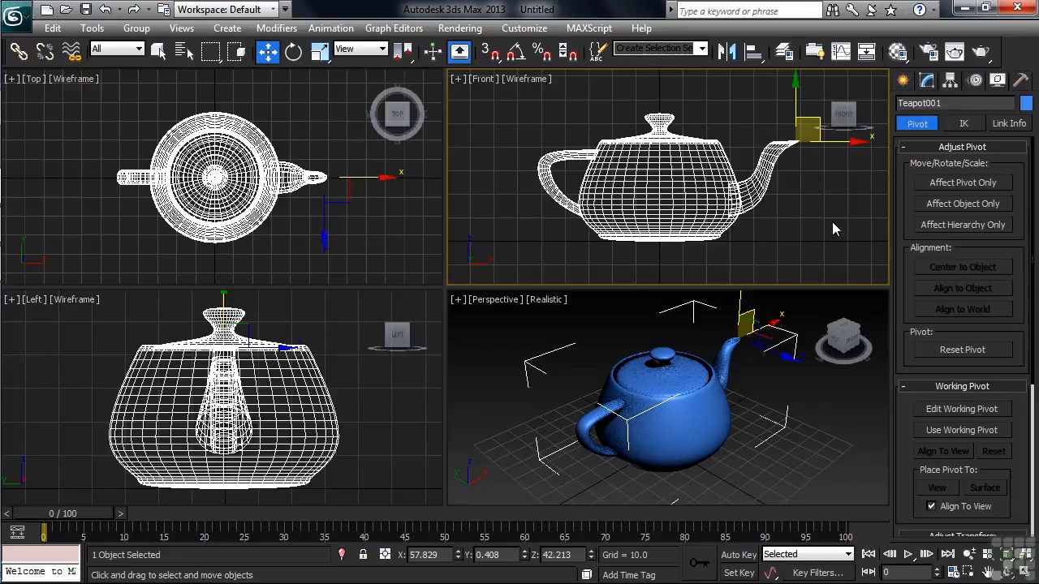
mouse_move(875, 218)
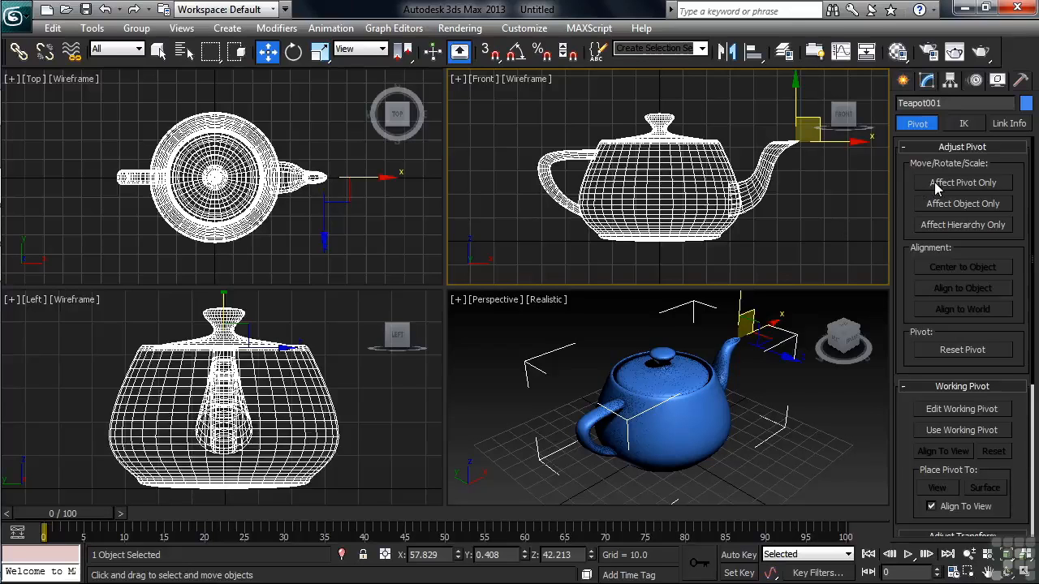
With Affect Pivot Only on, recentre Teapot001's pivot on the object.
click(961, 181)
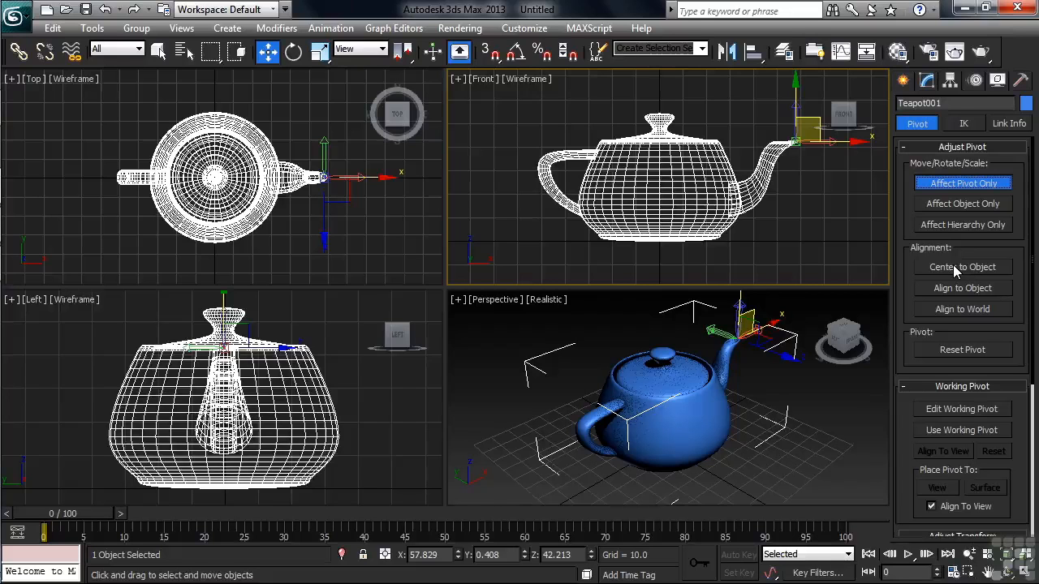
click(961, 266)
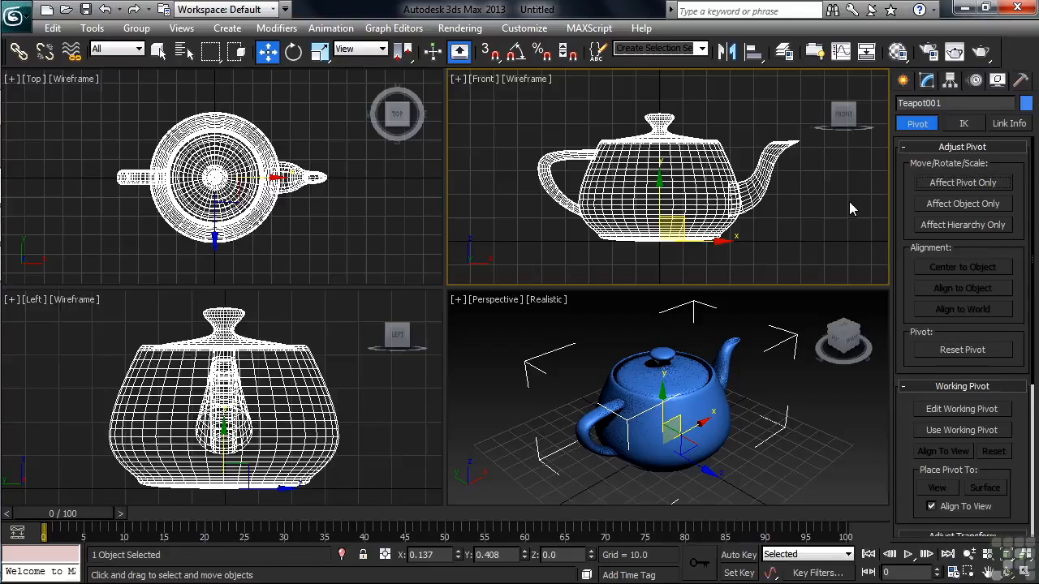
mouse_move(931, 414)
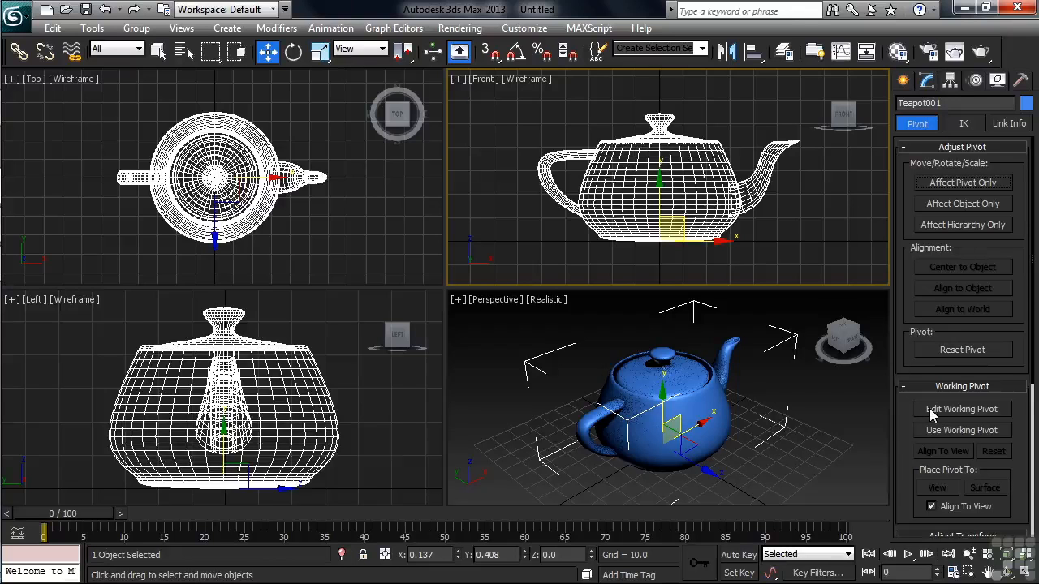
Place a working pivot near the teapot's handle and enable Use Working Pivot.
click(960, 409)
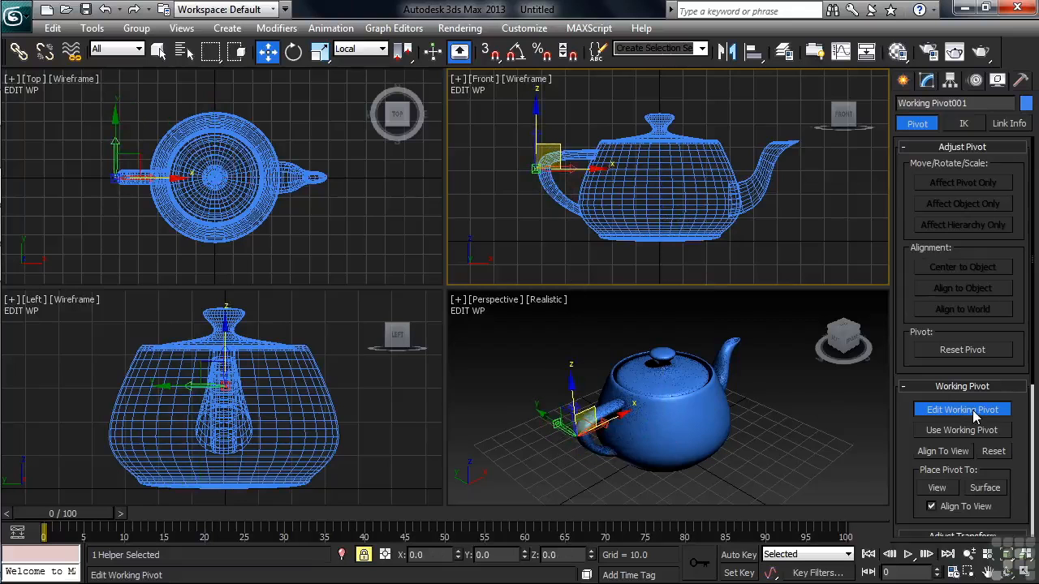
click(961, 409)
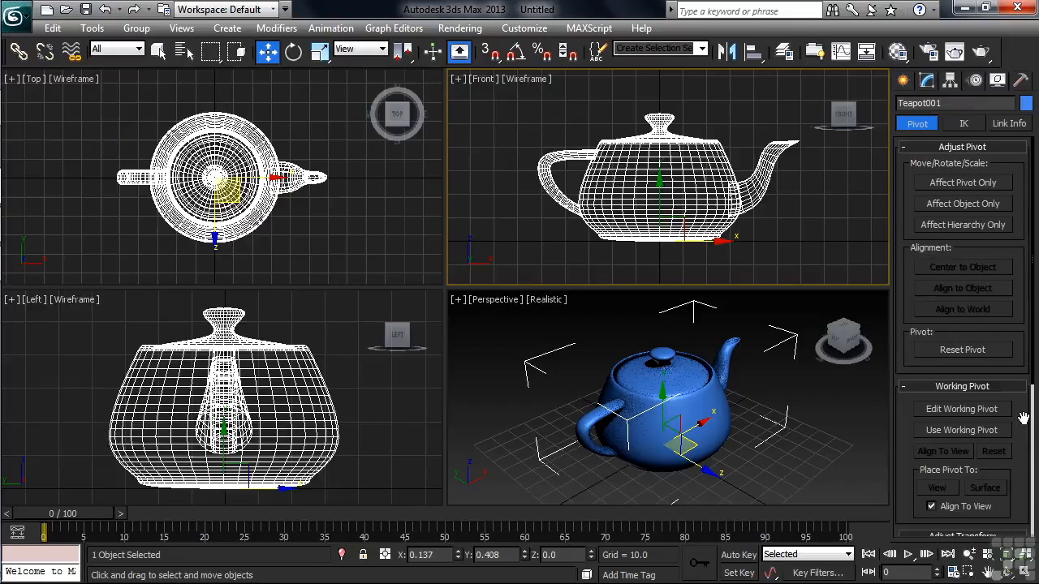
click(960, 430)
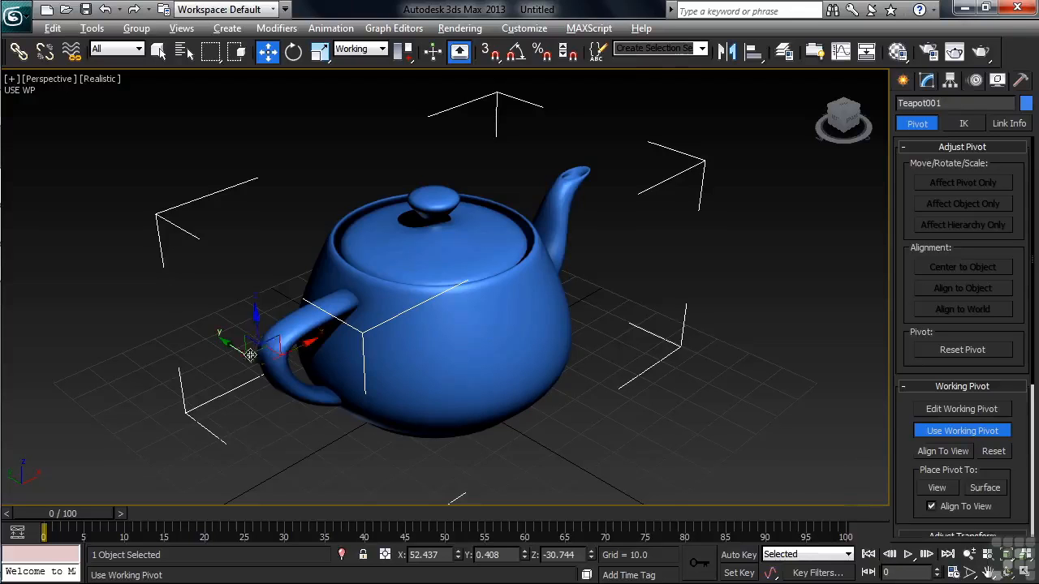
Rotate Teapot001 about the working pivot so it tips over.
click(294, 51)
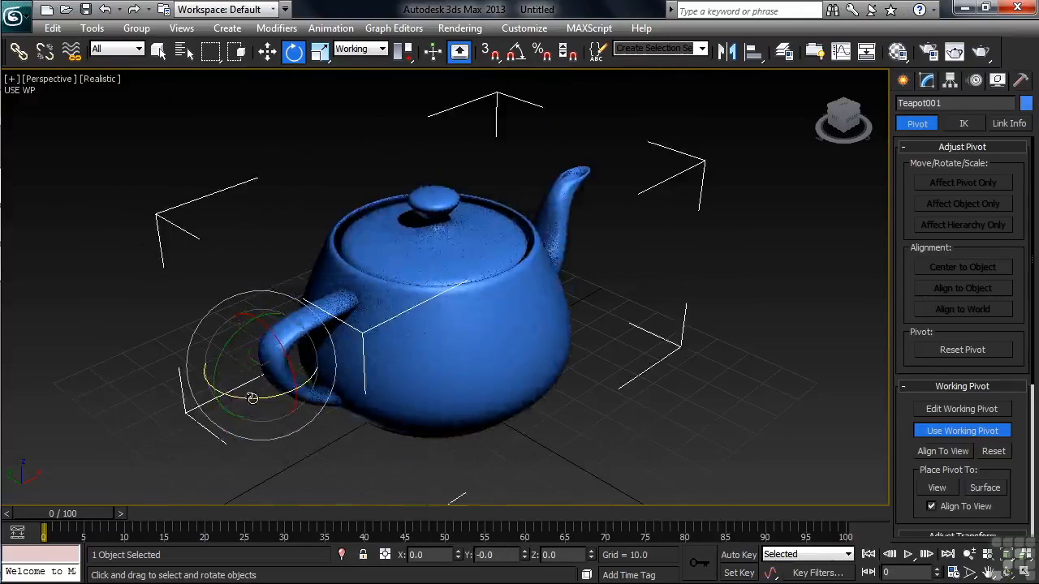
drag(253, 398, 318, 403)
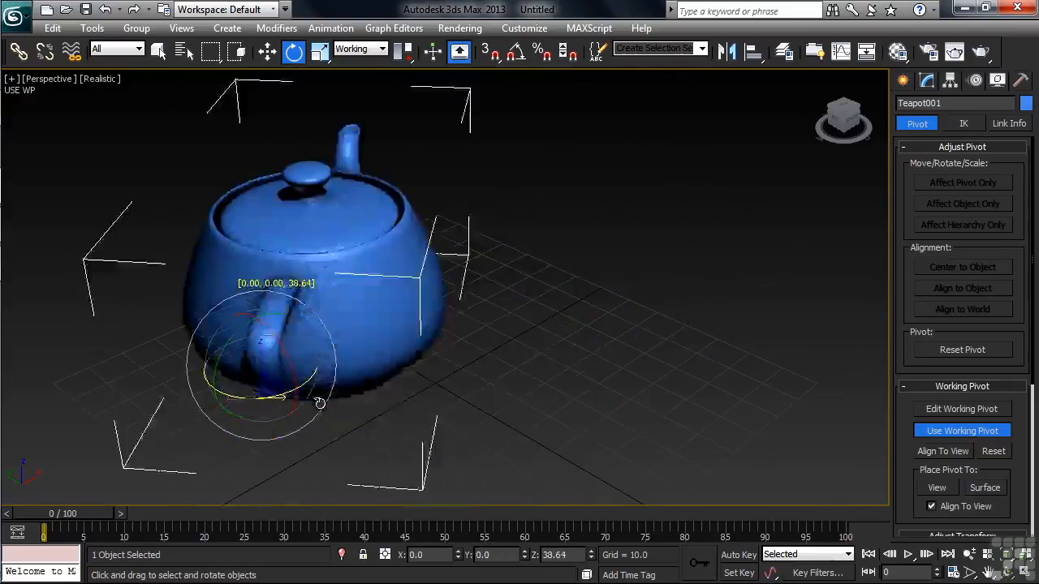
drag(318, 403, 167, 390)
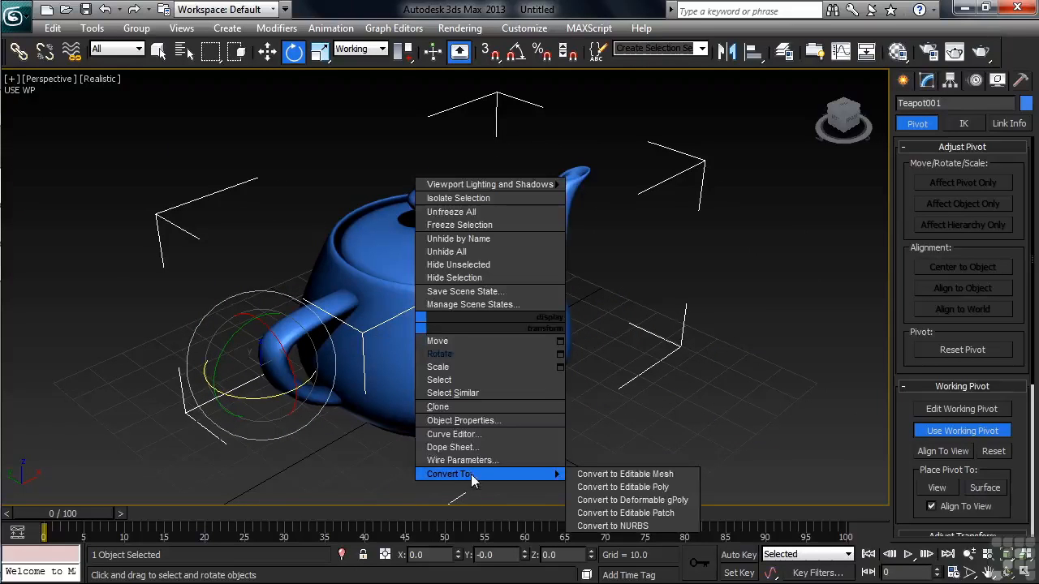
Convert Teapot001 to an Editable Poly via the right-click Convert To menu.
click(624, 487)
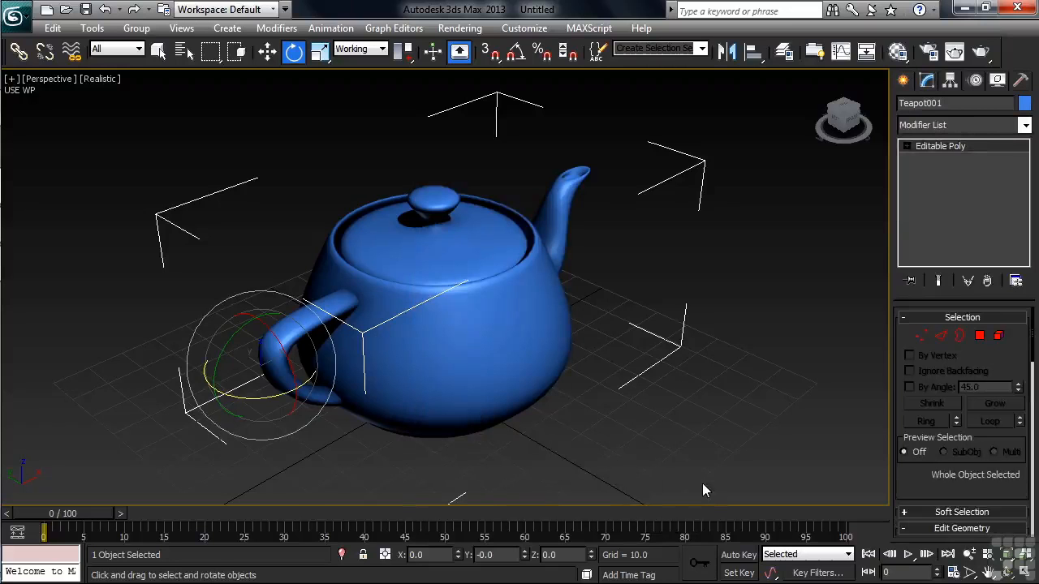
mouse_move(724, 451)
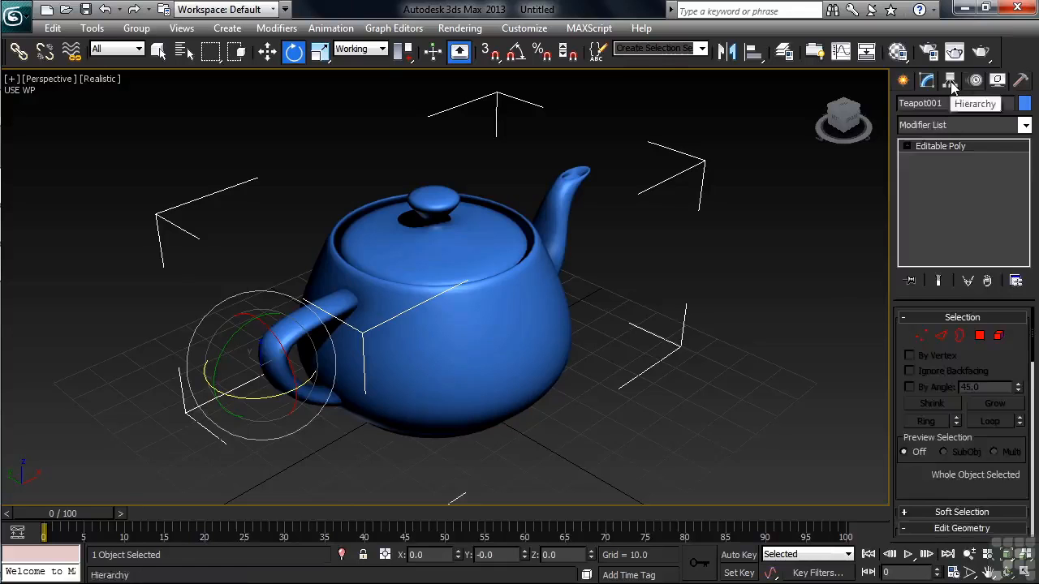
Move Teapot001's working pivot up to the lid rim and set transforms to use it.
click(951, 80)
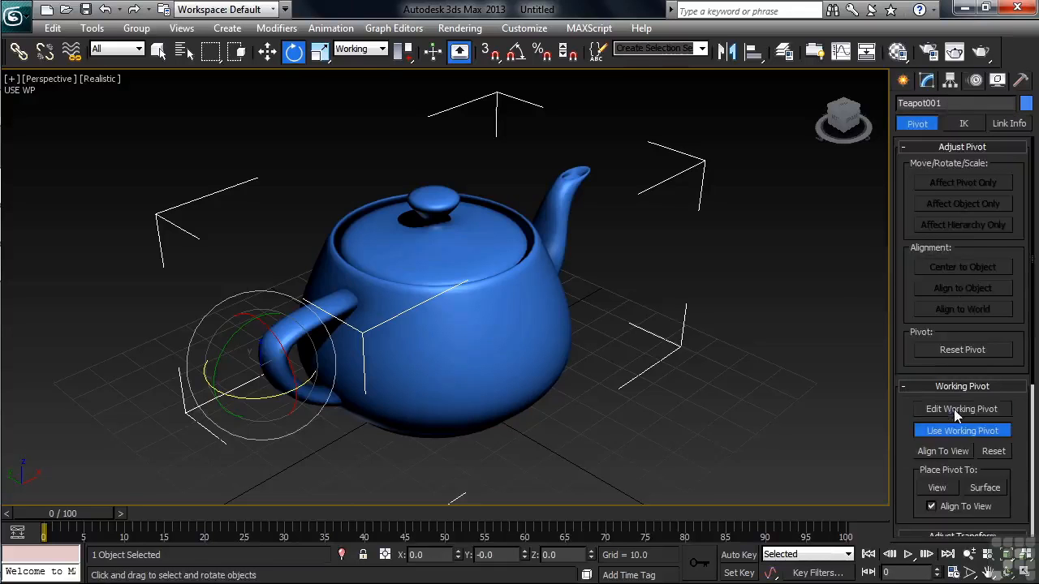
click(961, 409)
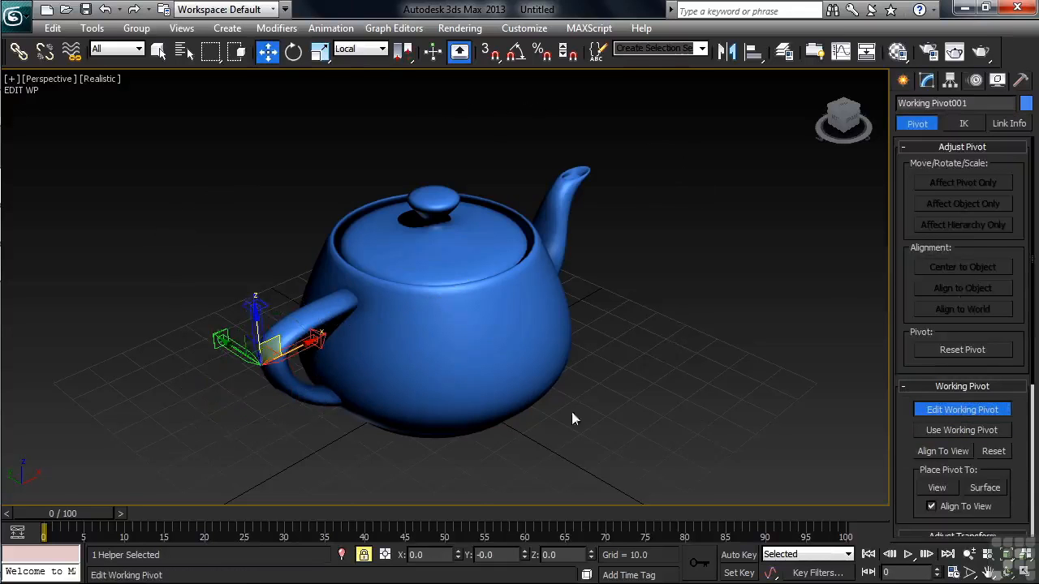
drag(308, 340, 365, 333)
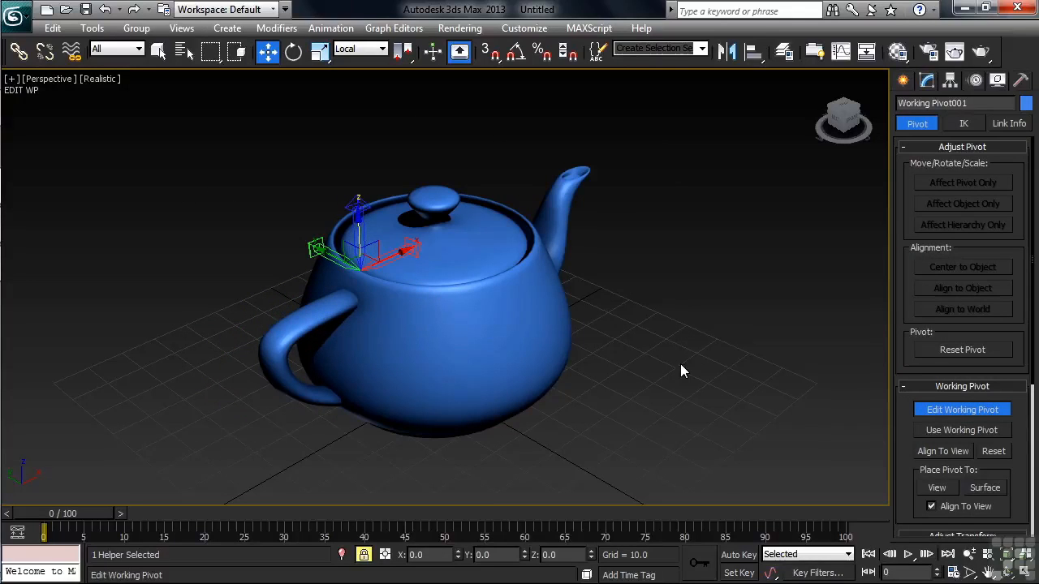
mouse_move(860, 392)
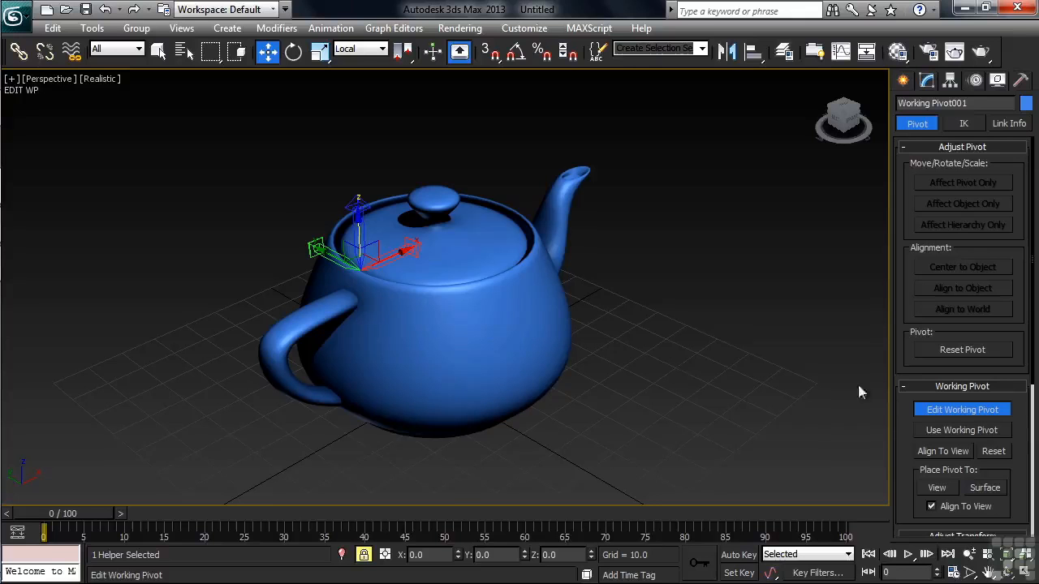
click(961, 430)
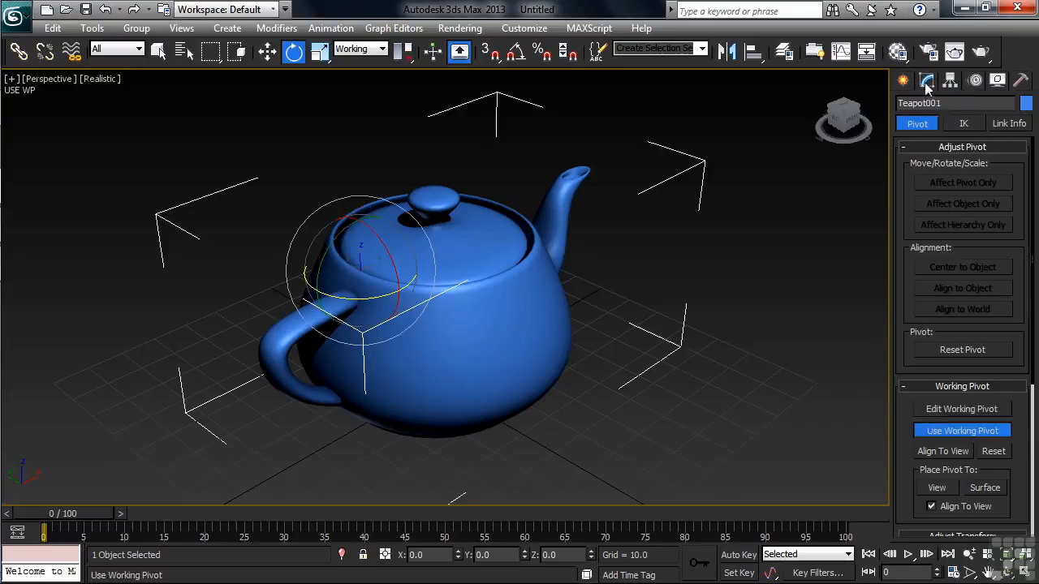
Select the lid as an Element sub-object in the Modify panel, then return to Hierarchy.
click(925, 81)
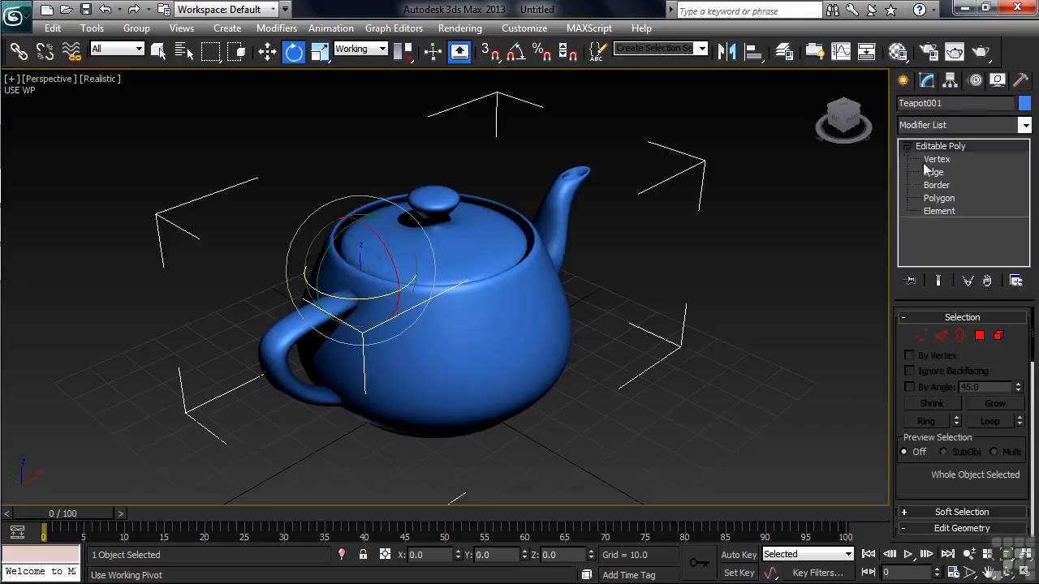
click(938, 211)
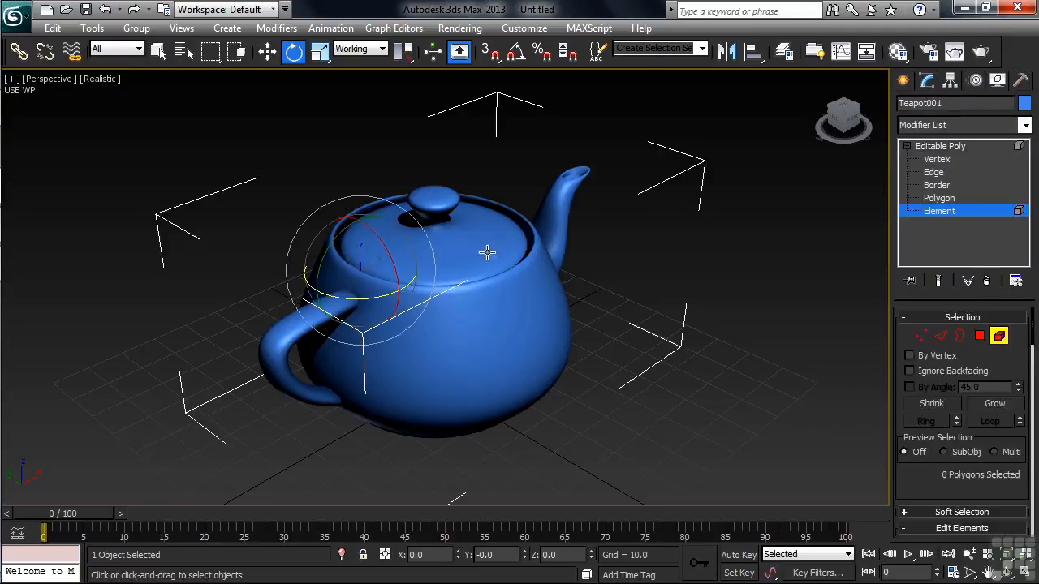
click(487, 251)
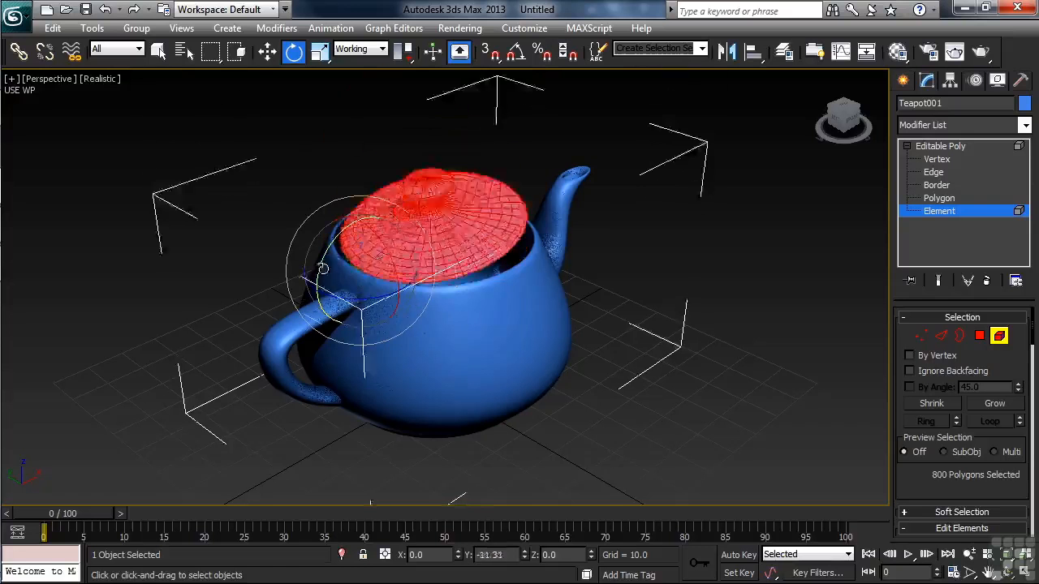
drag(349, 284, 357, 258)
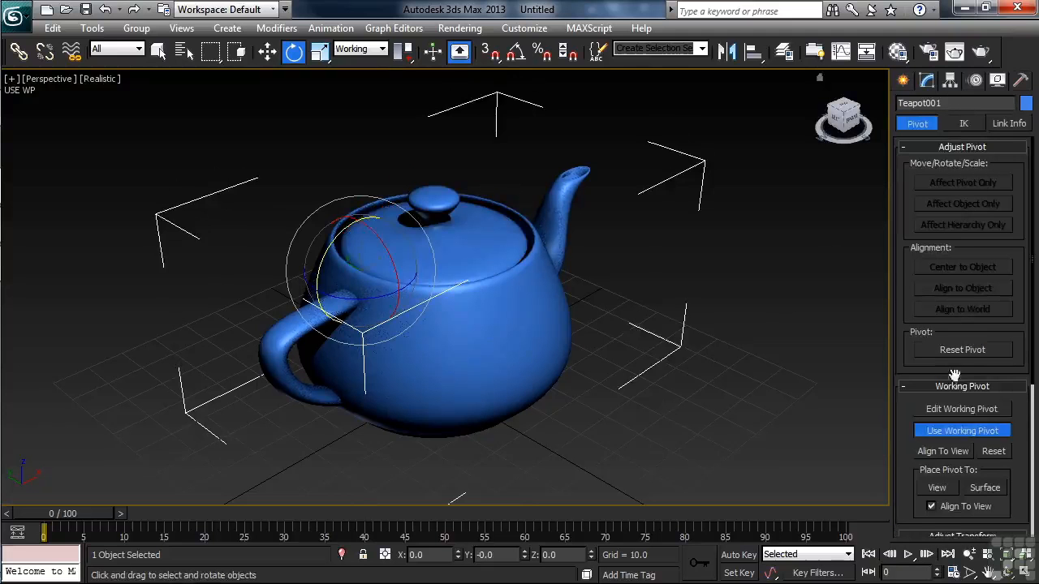
Reposition the working pivot to the top centre of the lid and keep it in use.
click(961, 409)
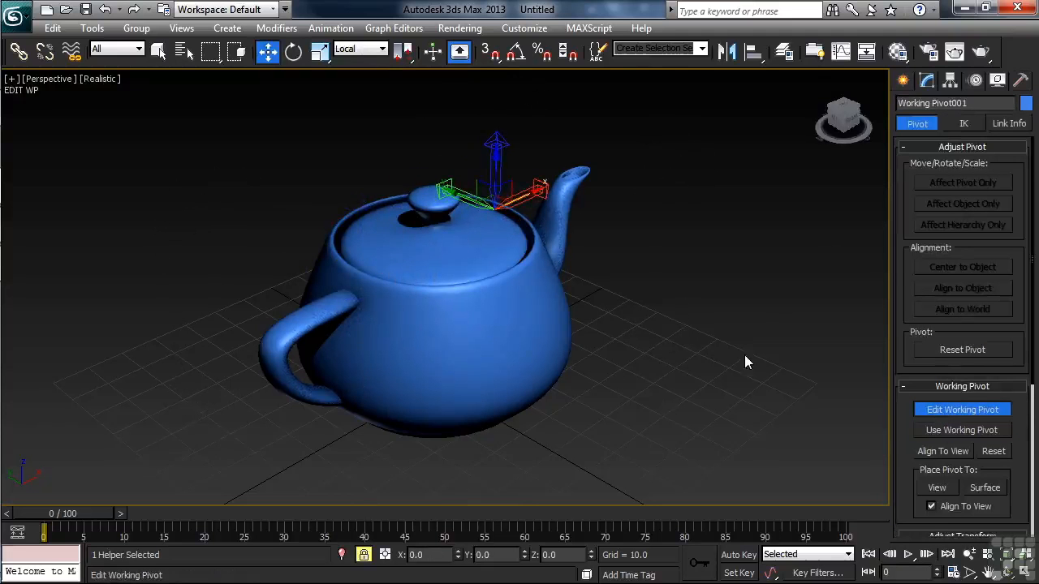
click(960, 430)
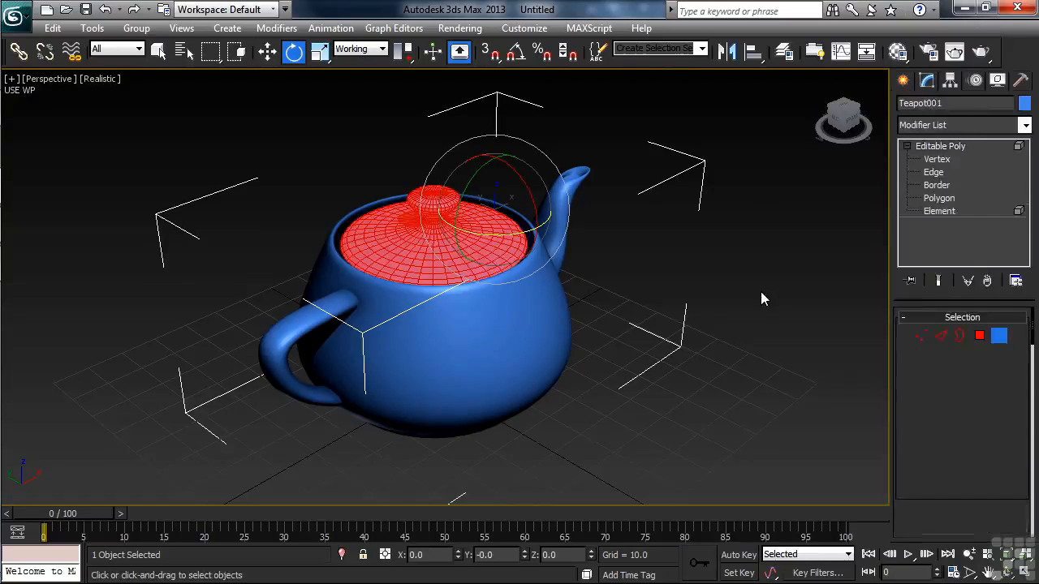
click(938, 211)
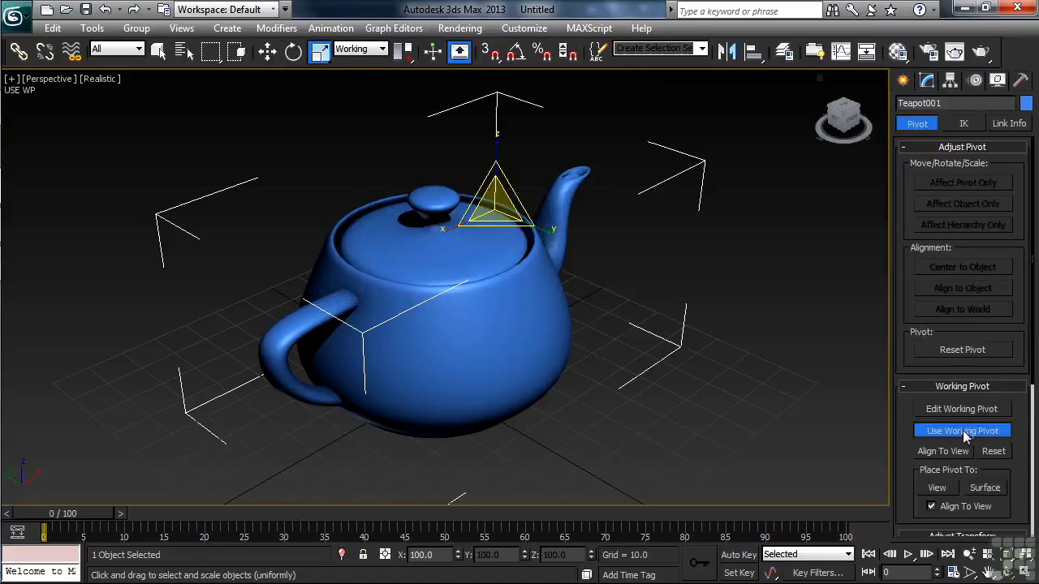
Turn off Use Working Pivot and rotate Teapot001 about its own pivot via the quad menu.
click(961, 430)
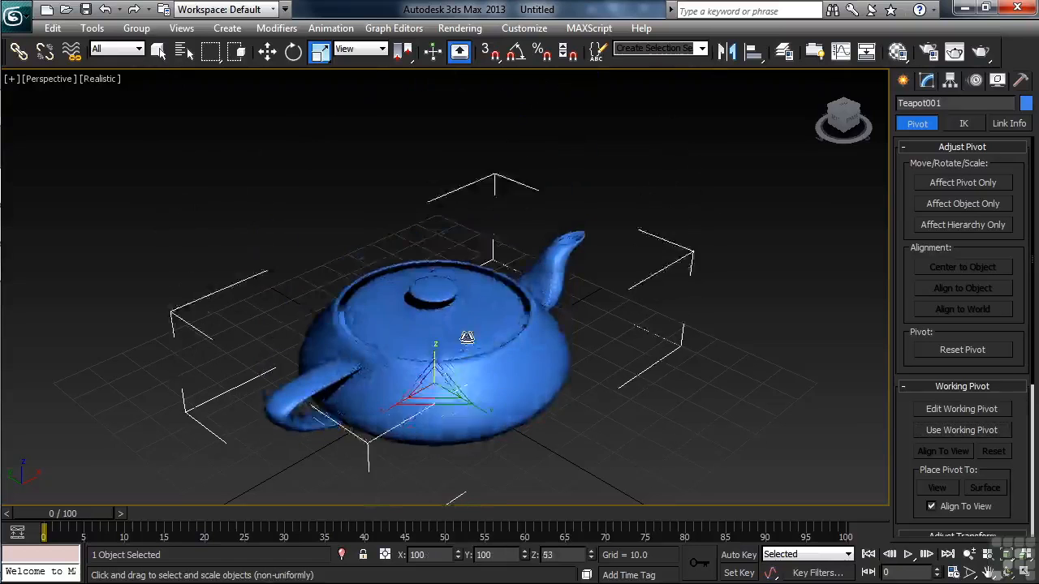
right_click(468, 336)
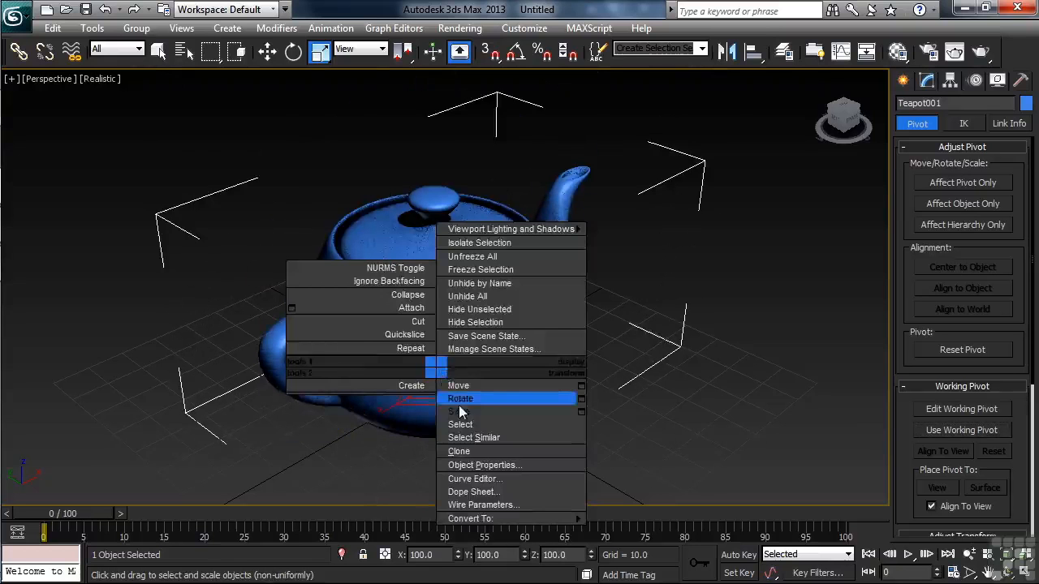
click(461, 399)
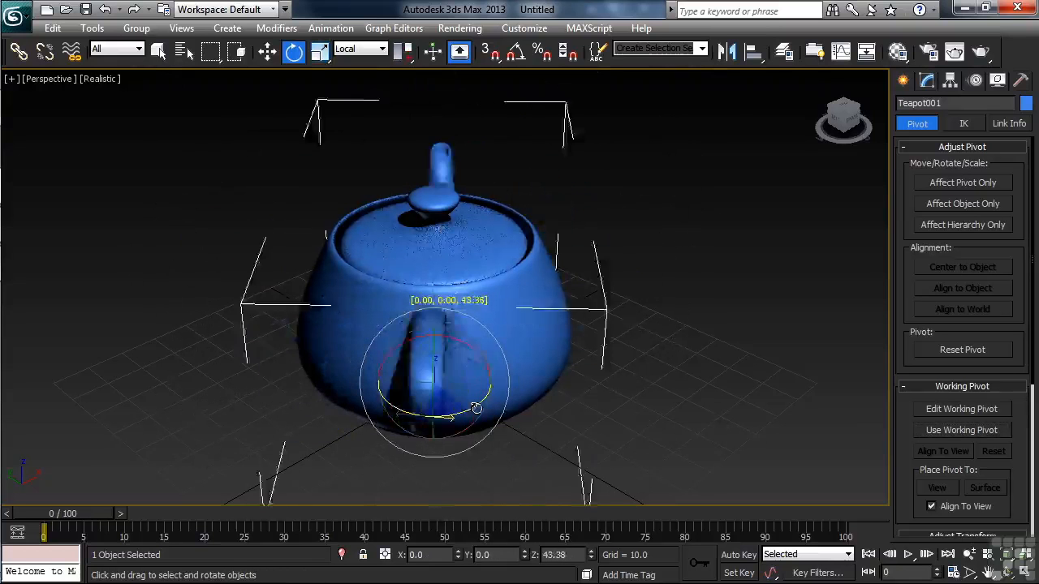
drag(454, 406, 471, 380)
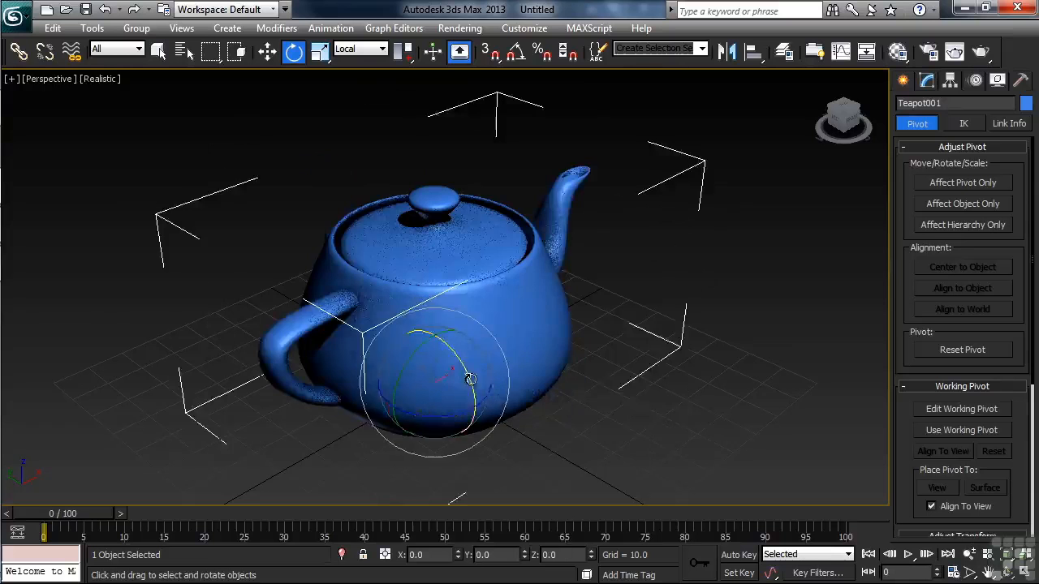
drag(471, 380, 461, 390)
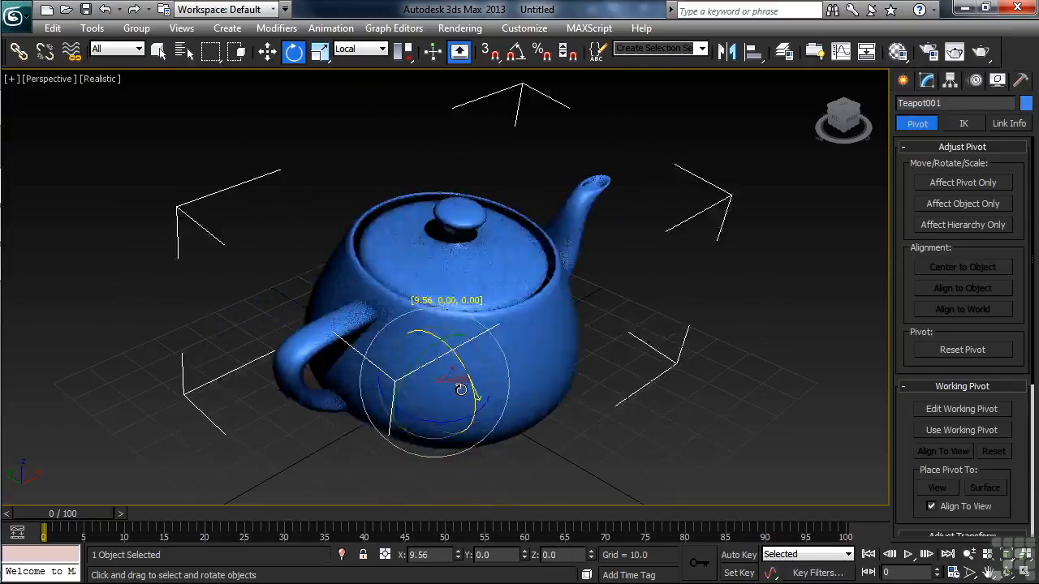